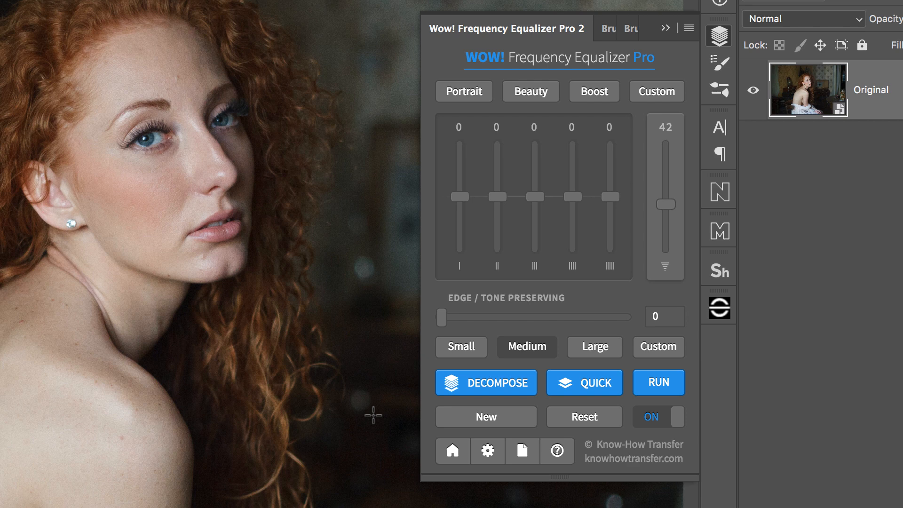
mouse_move(398, 375)
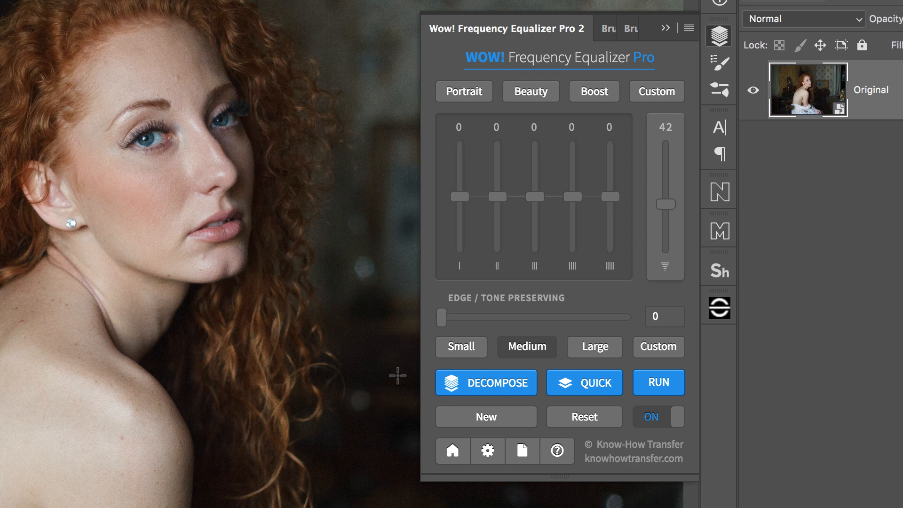
mouse_move(468, 228)
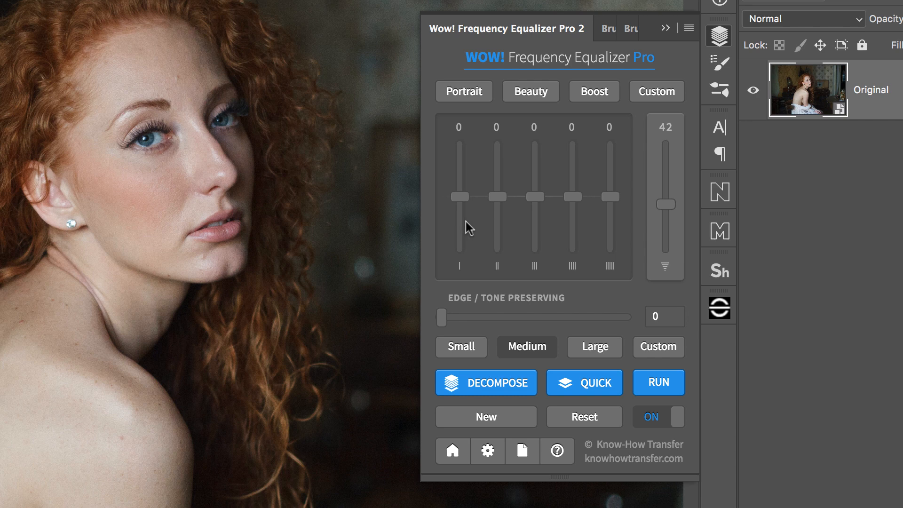
mouse_move(541, 231)
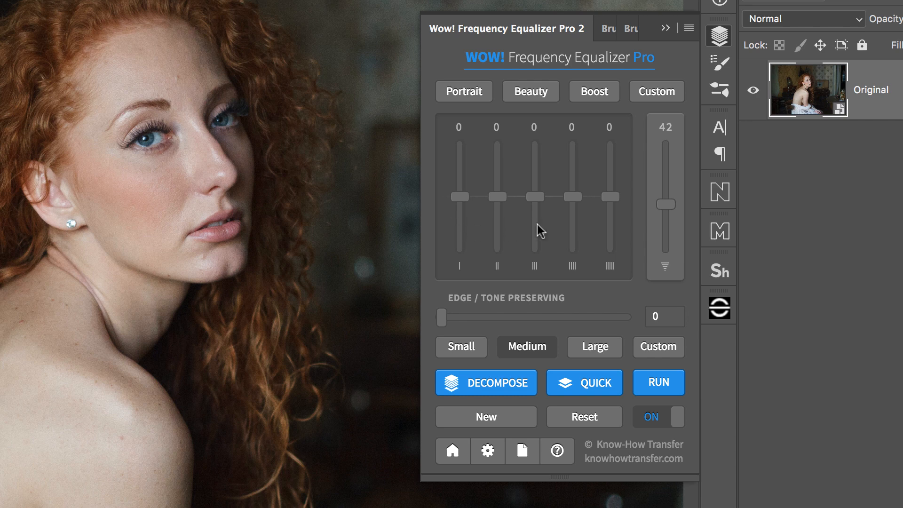
mouse_move(574, 234)
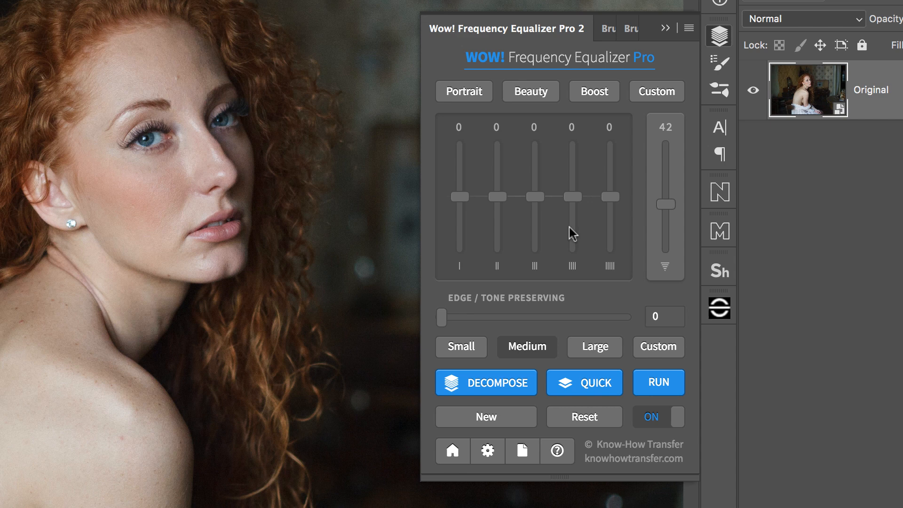
mouse_move(609, 131)
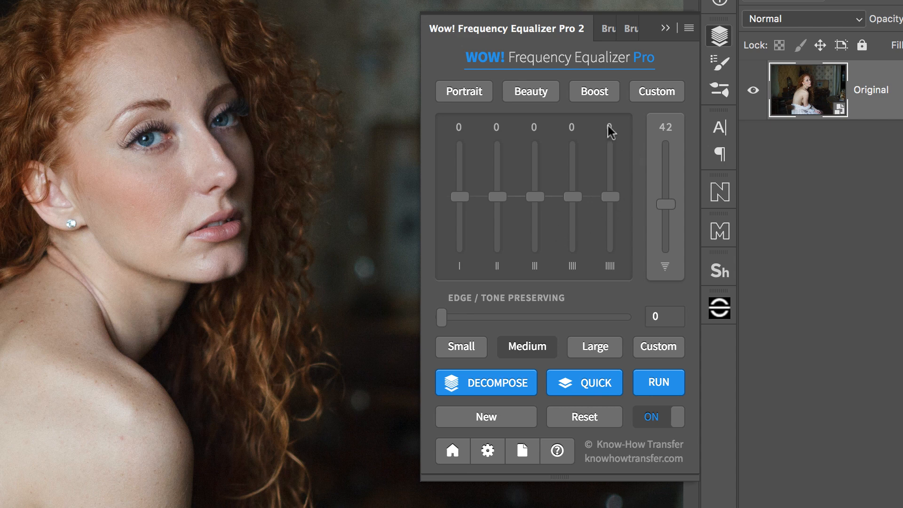
mouse_move(530, 91)
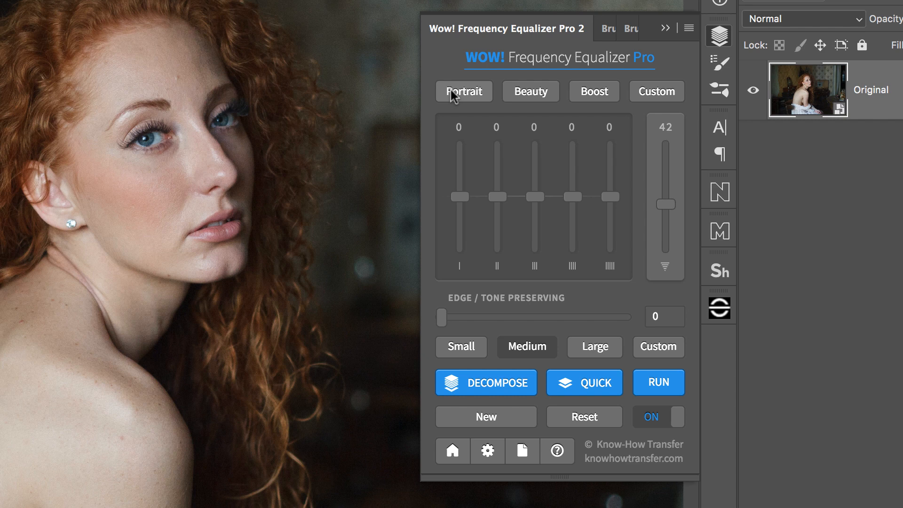
mouse_move(463, 91)
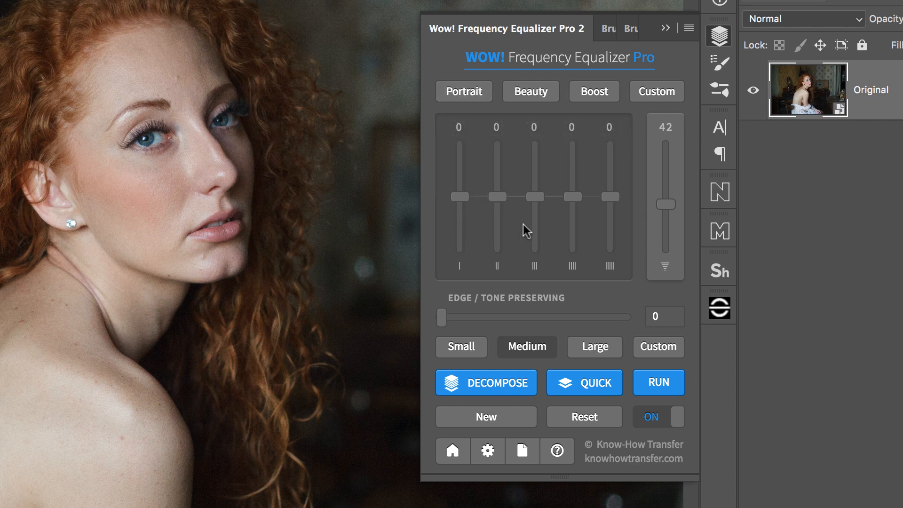
mouse_move(649, 242)
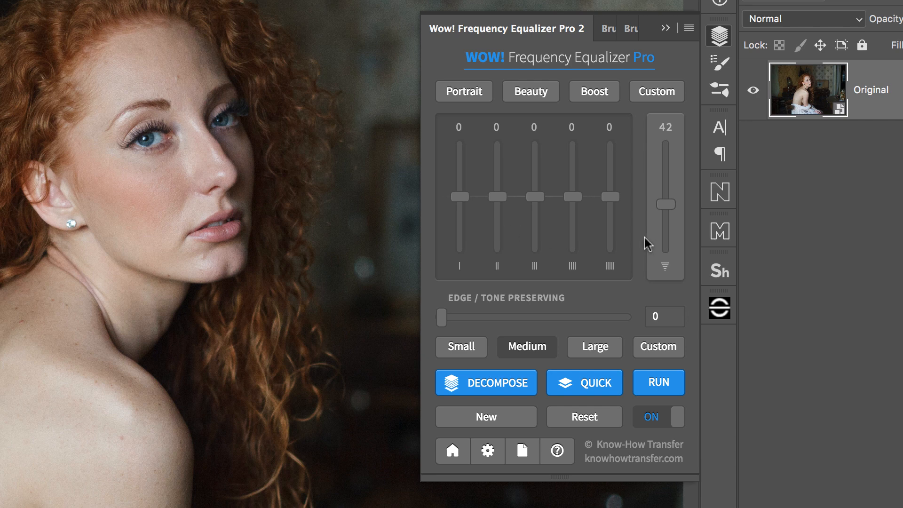
mouse_move(624, 231)
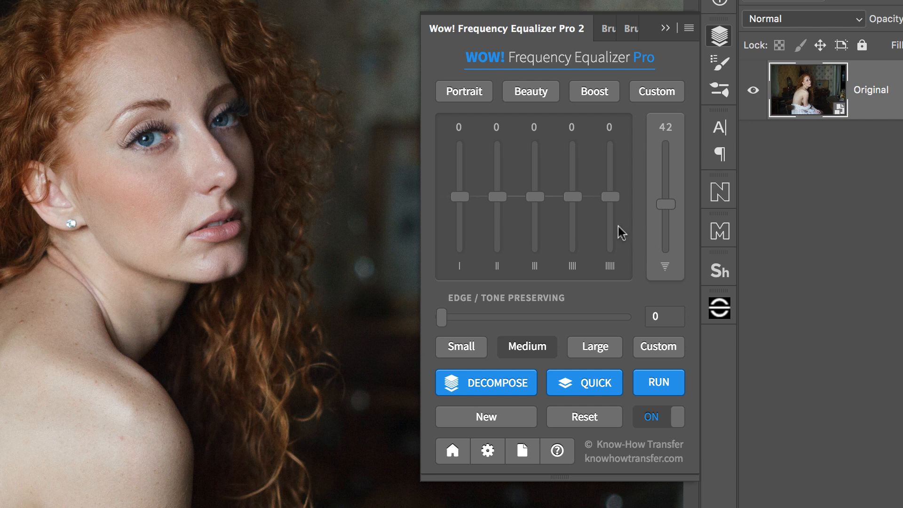
mouse_move(459, 233)
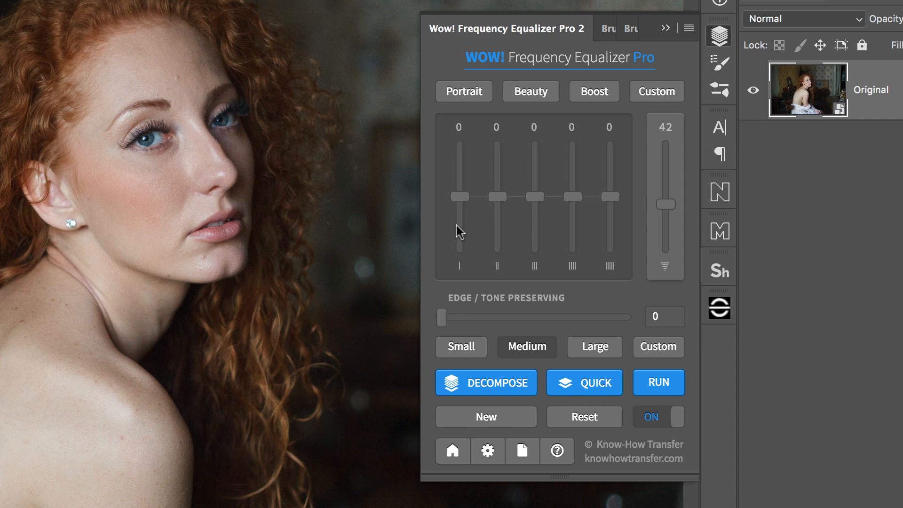
mouse_move(458, 197)
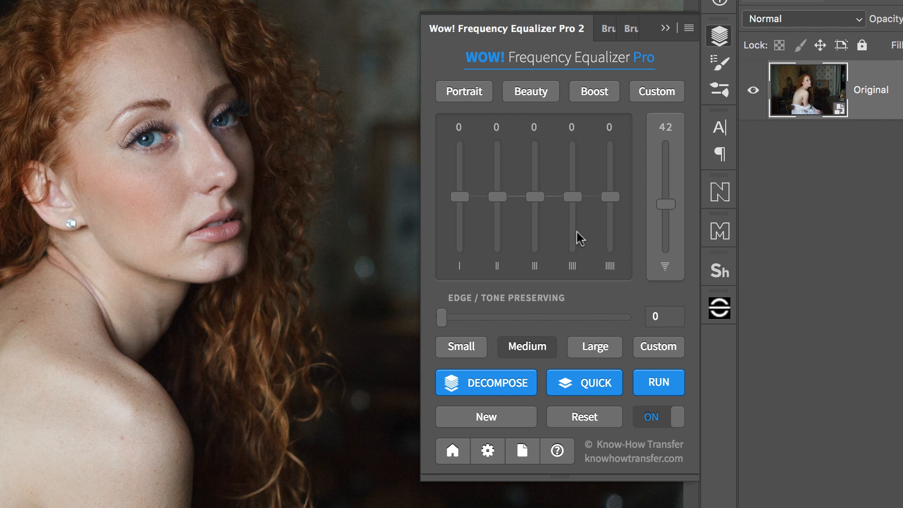
mouse_move(473, 240)
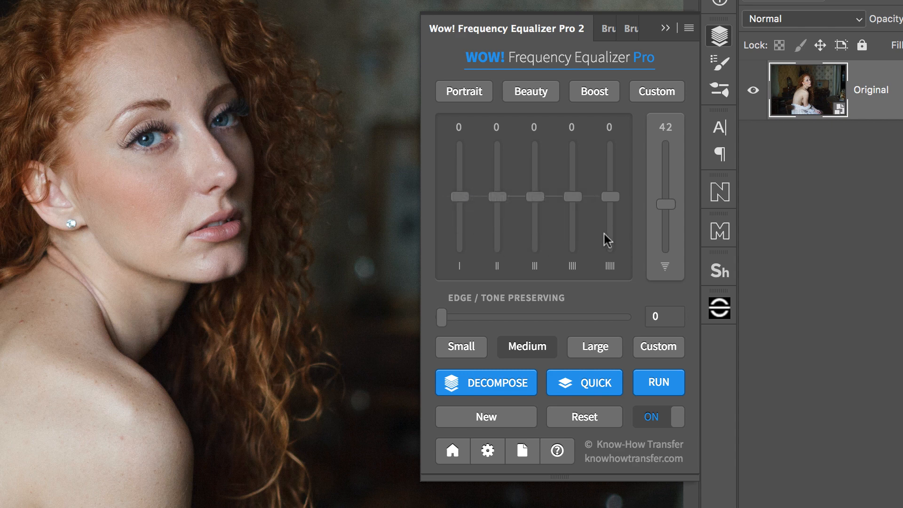
mouse_move(609, 196)
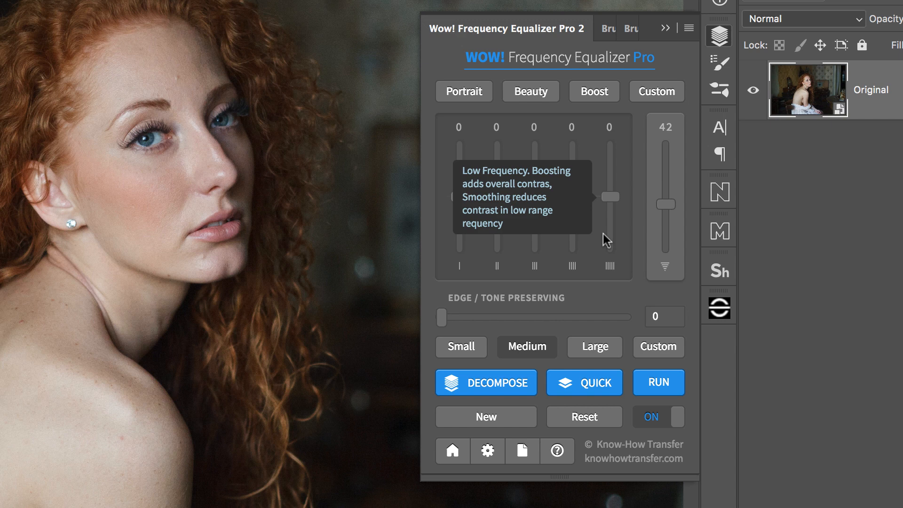
mouse_move(459, 196)
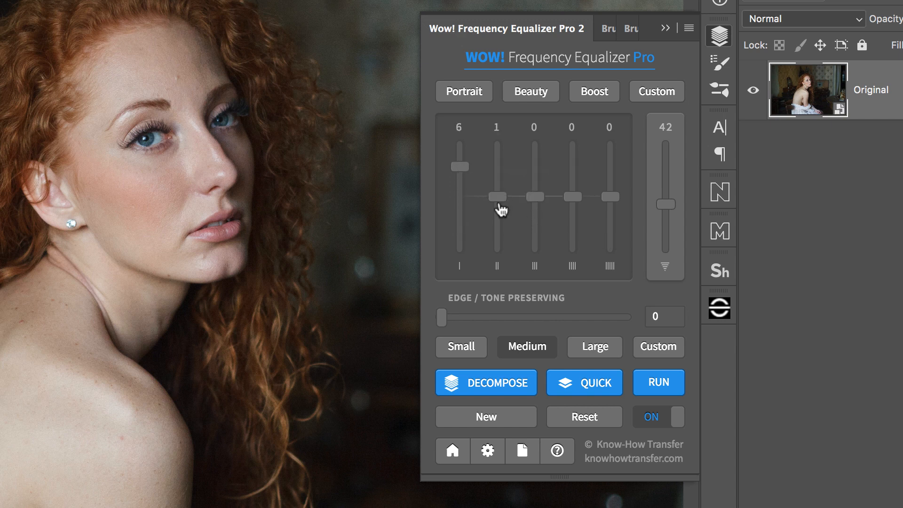
Set the equalizer bands to 6, -7, 0, 7, -4 and overall strength to 100
drag(496, 195, 496, 232)
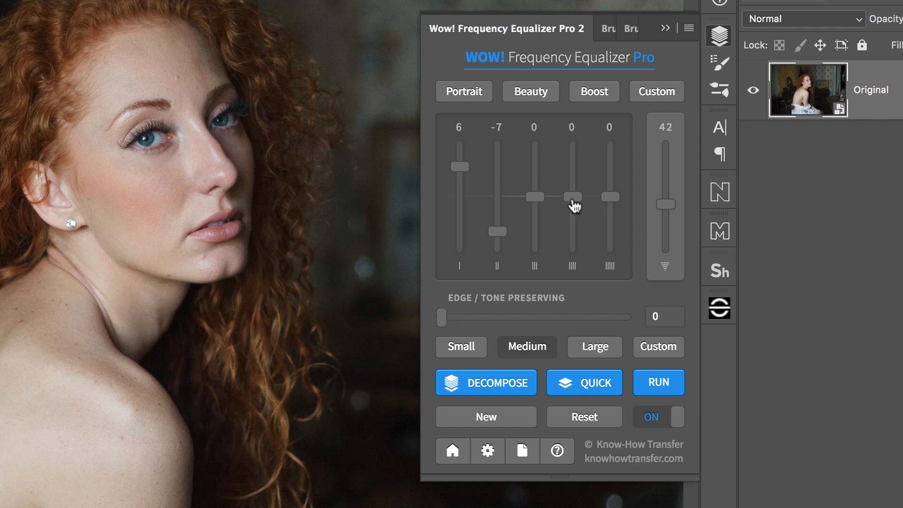
drag(571, 197, 572, 161)
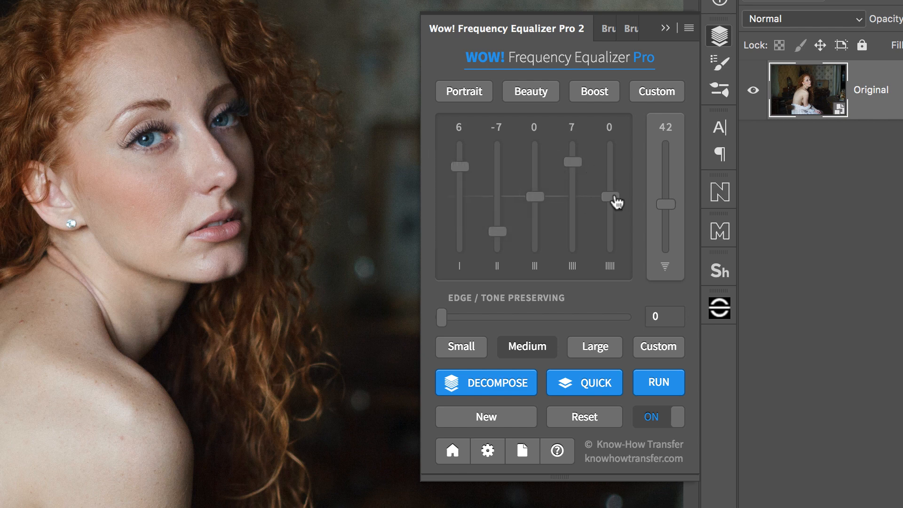
drag(611, 196, 611, 217)
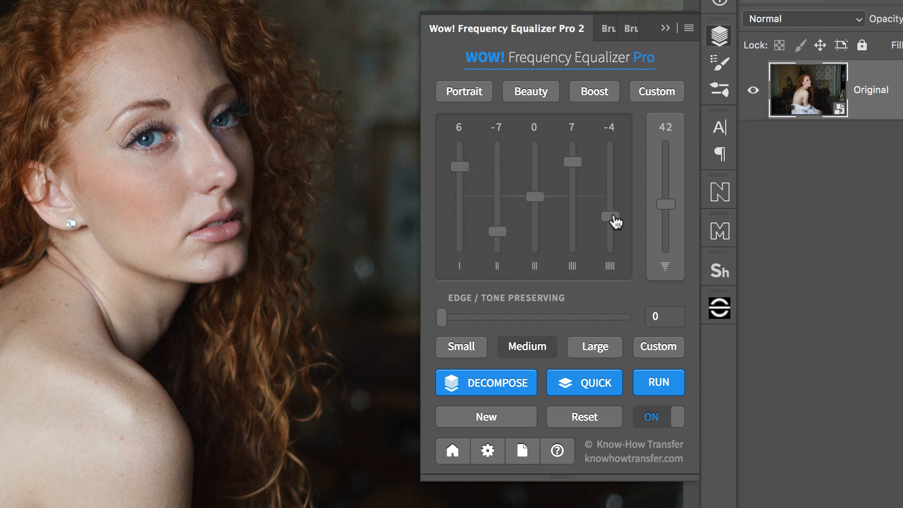
drag(665, 202, 664, 147)
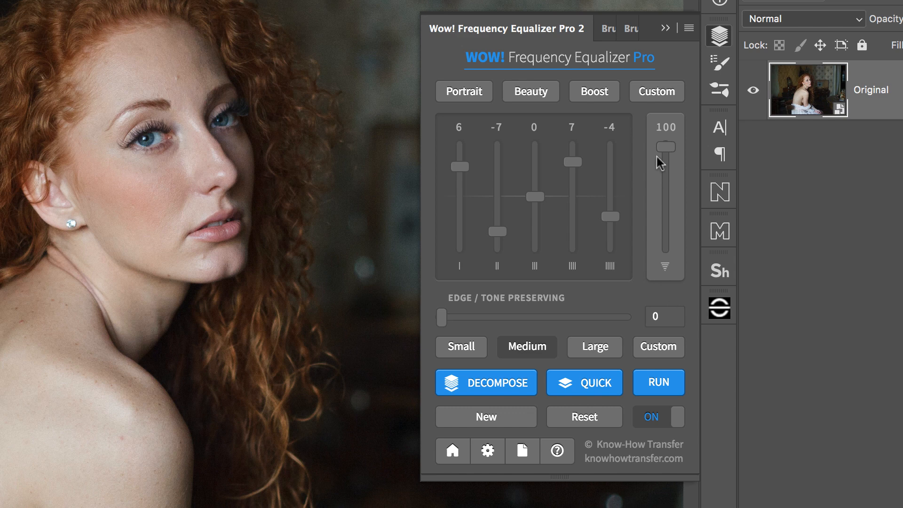
mouse_move(667, 148)
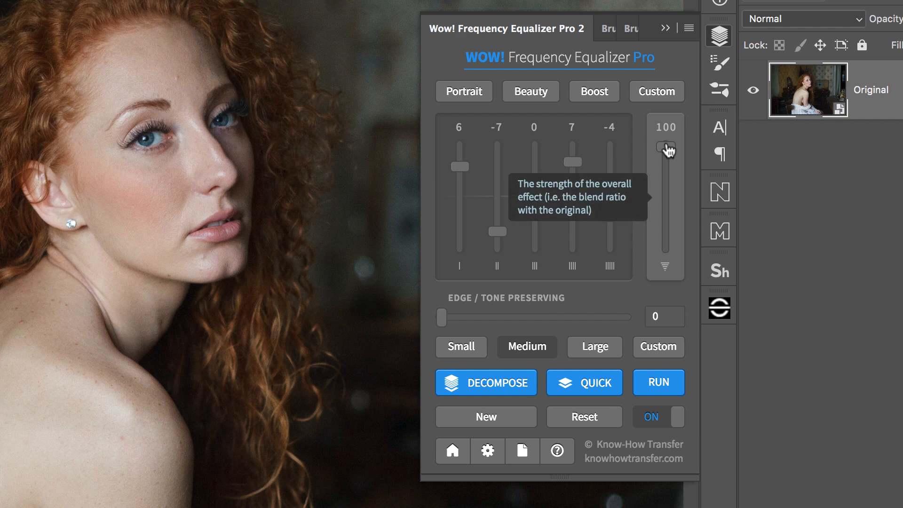
Sweep the overall strength through 58, 0 and 70, ending back at 100
drag(666, 146, 666, 193)
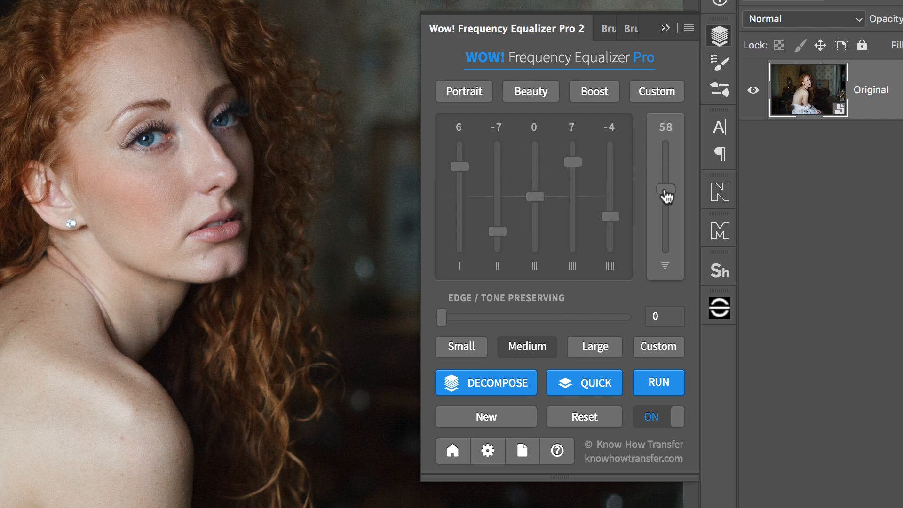
drag(665, 190, 665, 206)
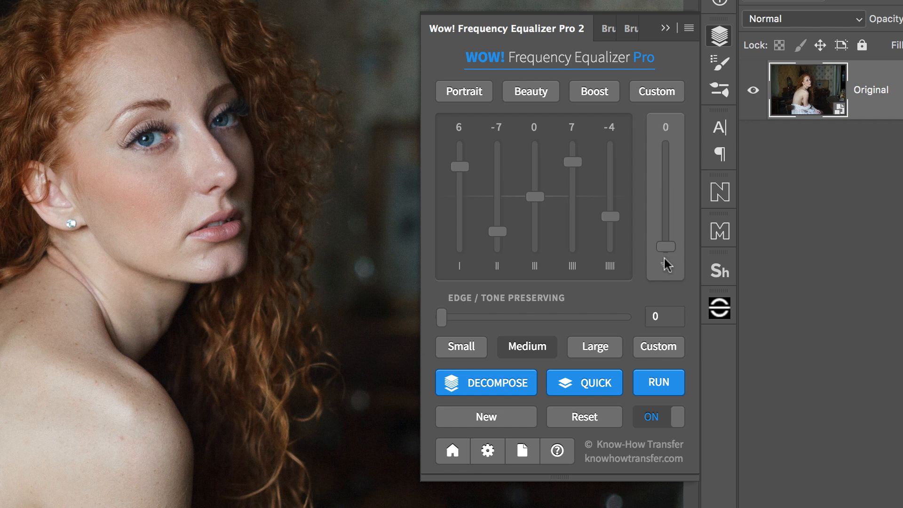
drag(665, 248, 665, 172)
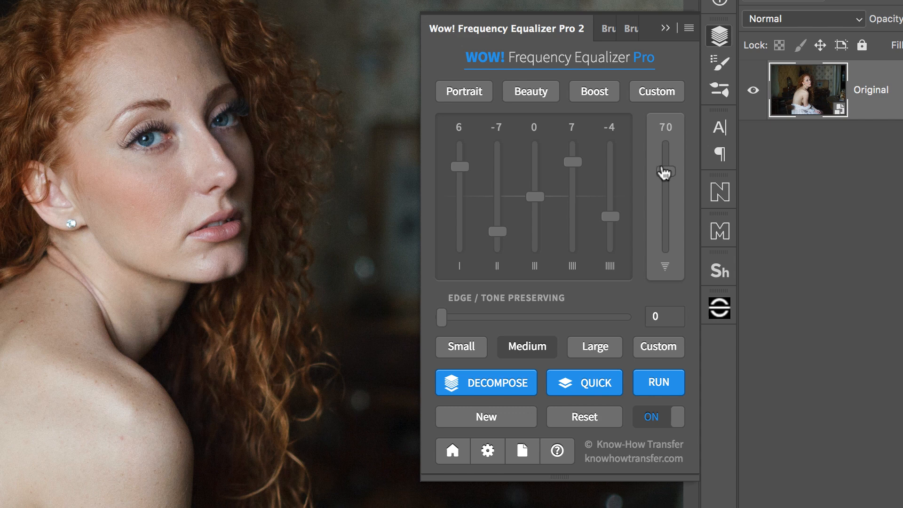
drag(665, 170, 665, 146)
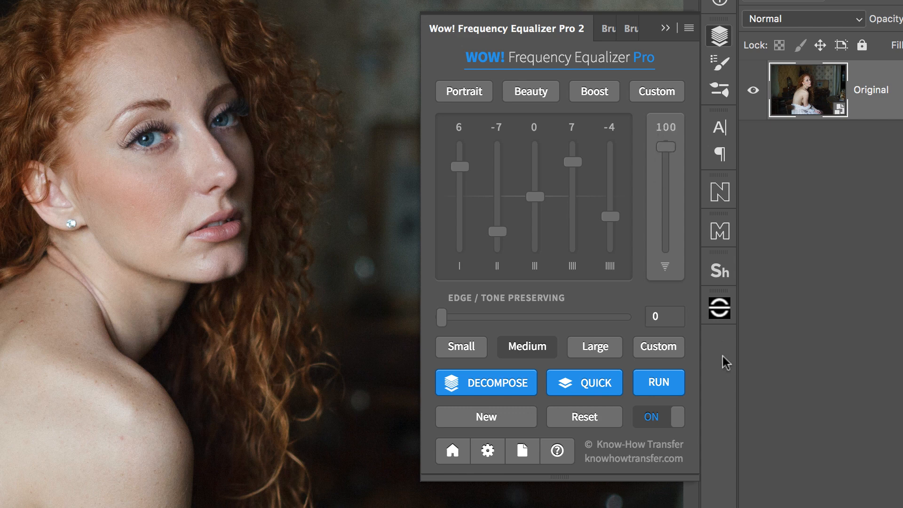
mouse_move(724, 360)
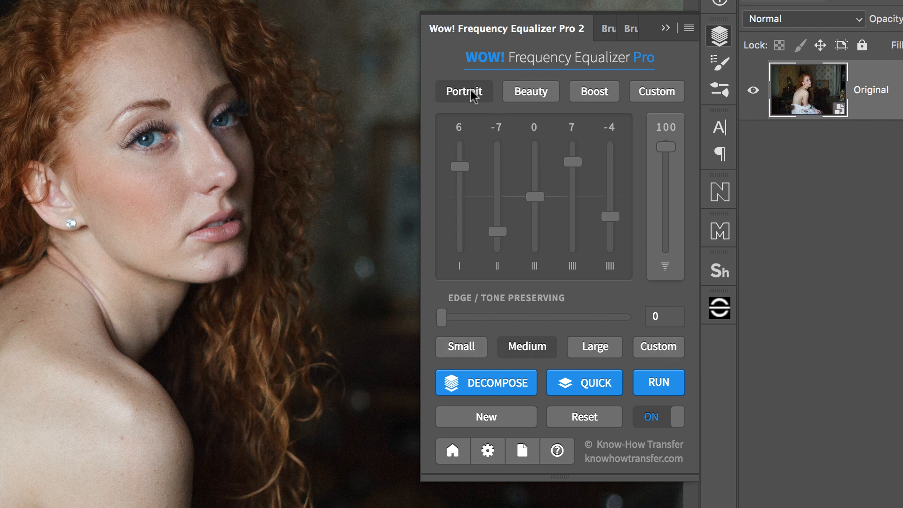
Load the Beauty preset band values and run the equalizer to create the Wow layer
click(530, 91)
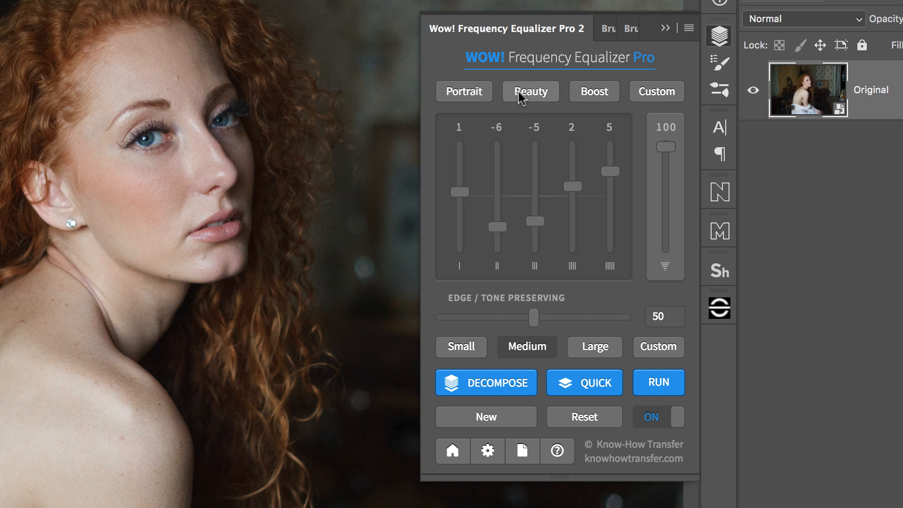
mouse_move(526, 100)
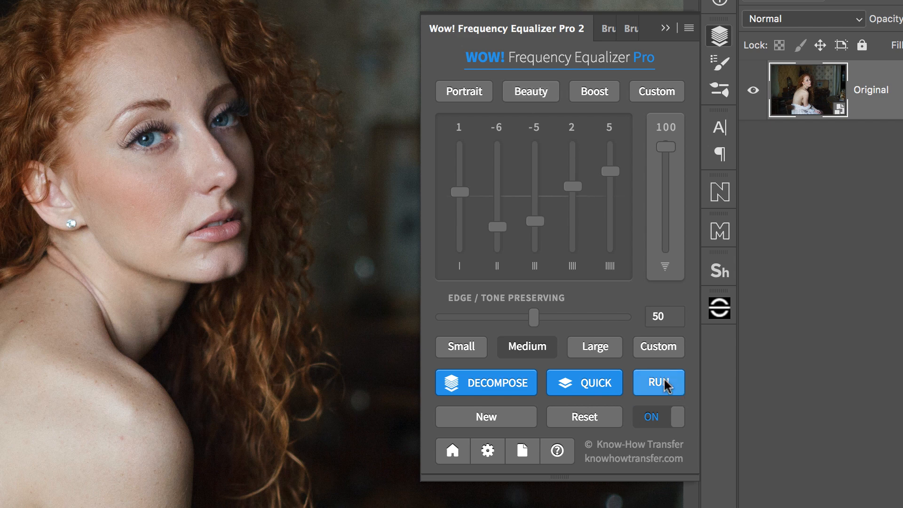
click(657, 383)
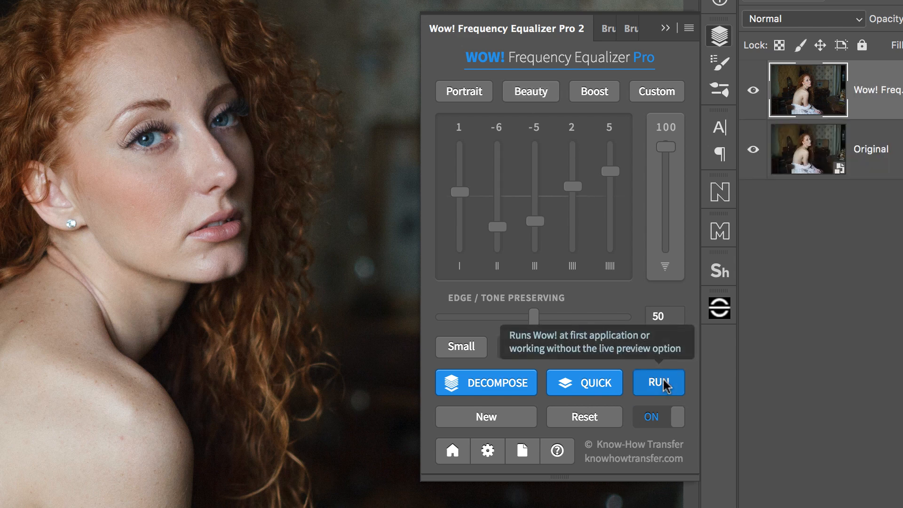
click(658, 382)
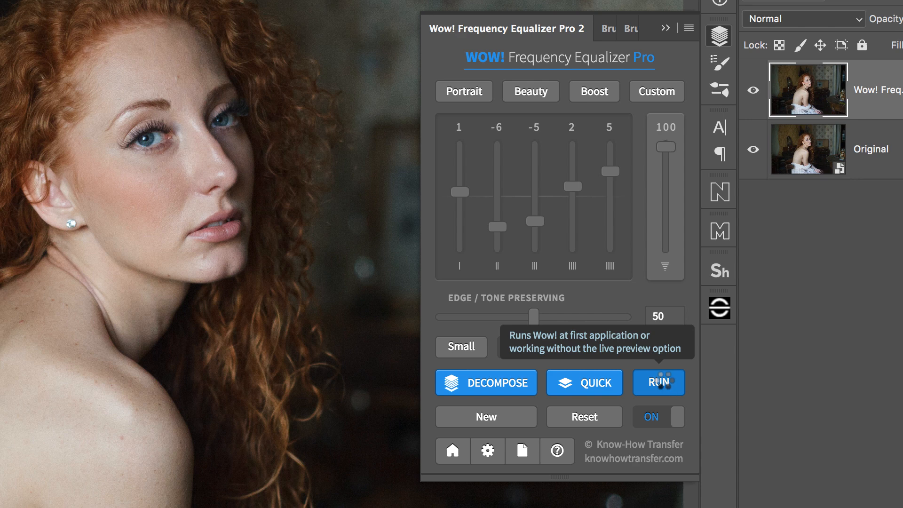
click(659, 382)
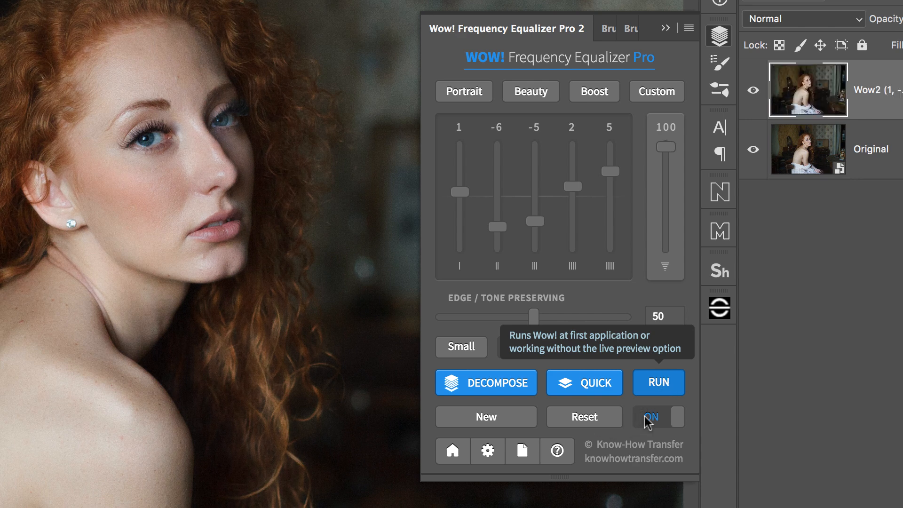
Toggle the equalizer effect off and back on to compare the portrait
click(658, 383)
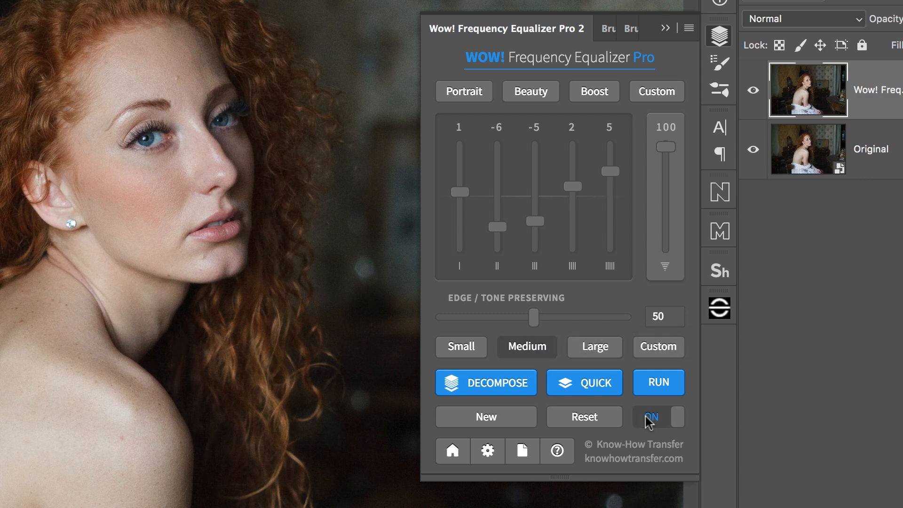
click(657, 383)
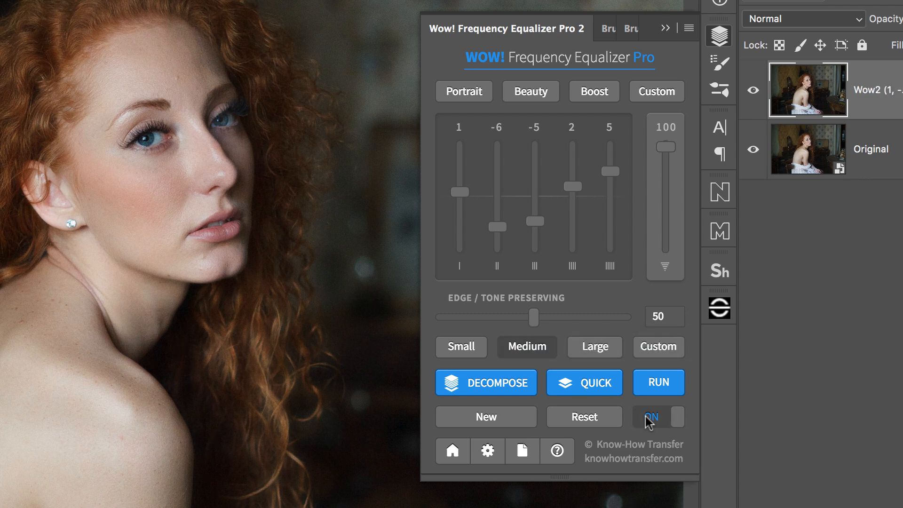
click(583, 416)
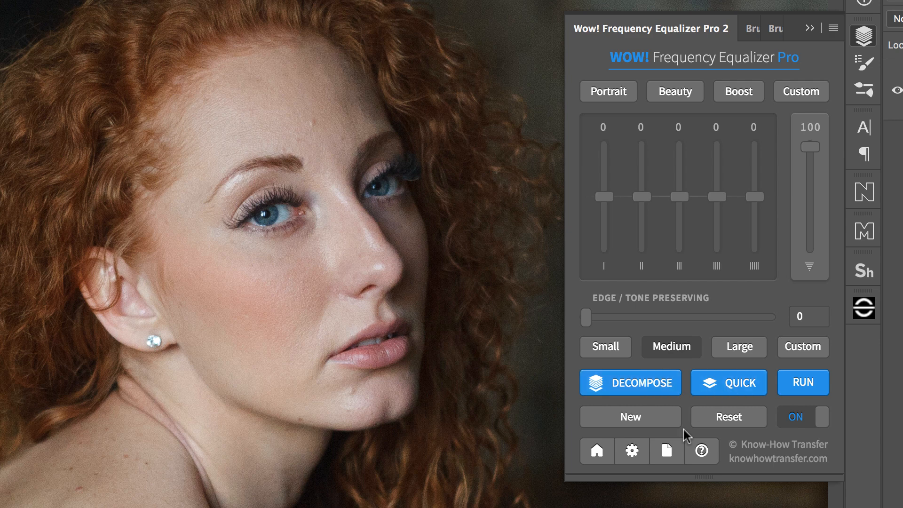
mouse_move(684, 437)
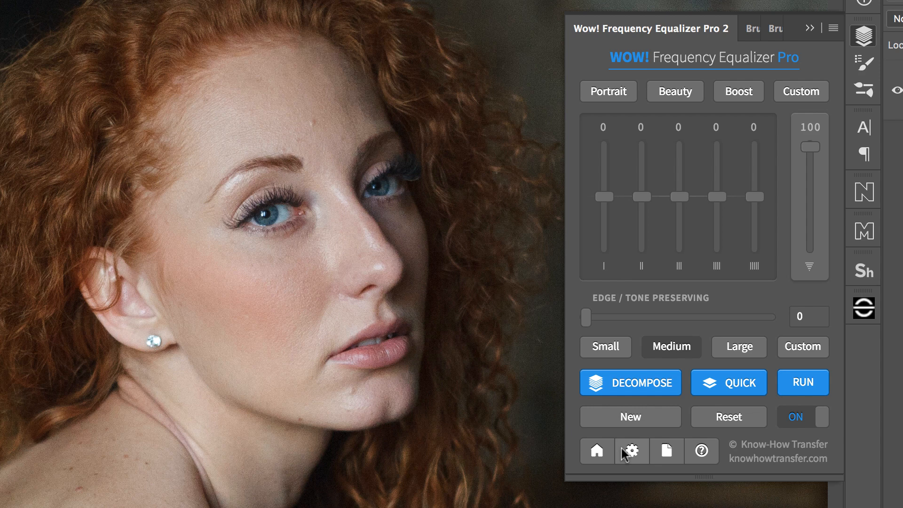
Enable Live Preview on the Global tab of Wow! Preferences and save
click(631, 451)
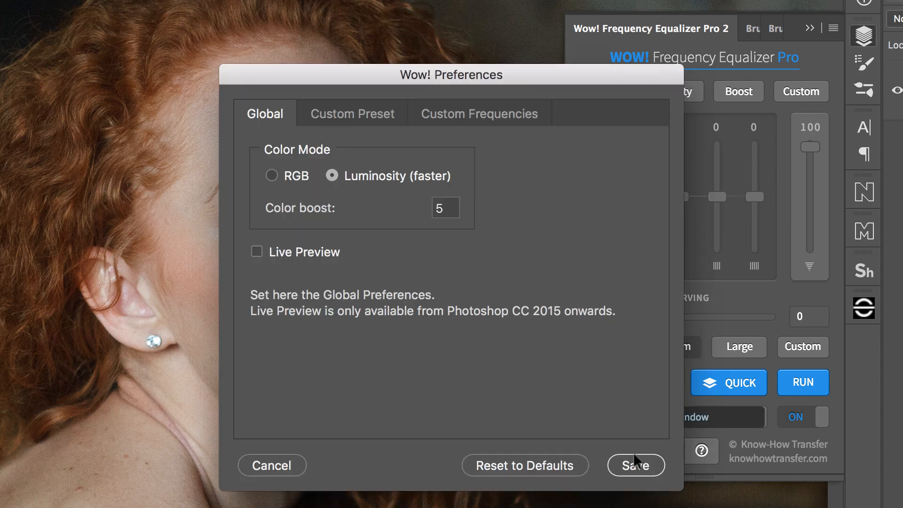
mouse_move(261, 258)
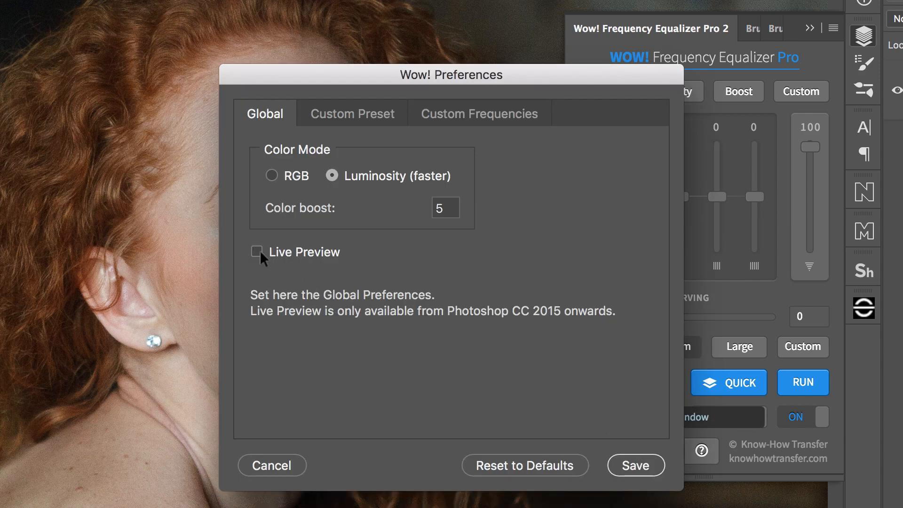
click(257, 251)
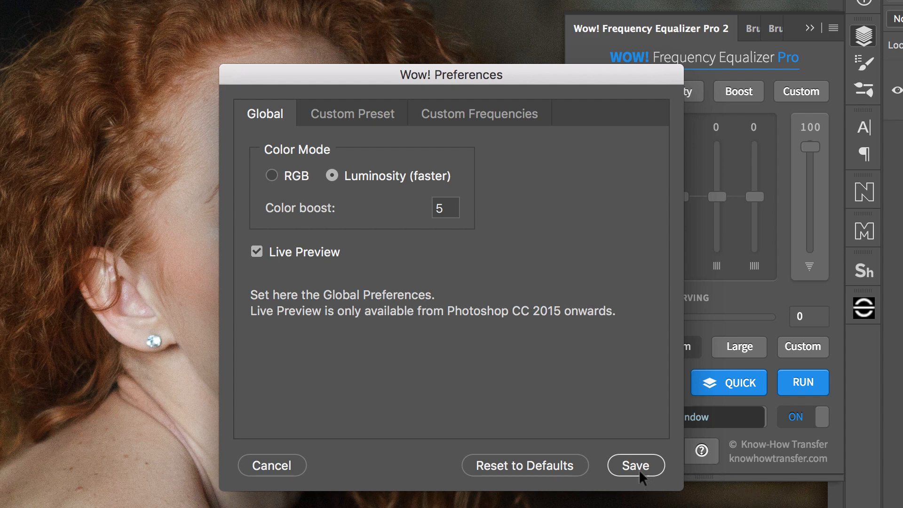
click(635, 465)
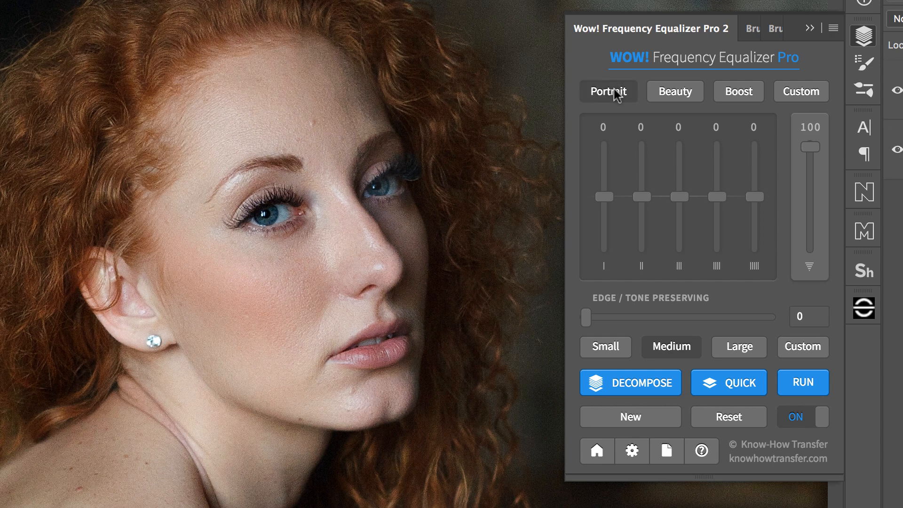
Live-preview the Beauty preset, lower overall strength to 56, and adjust band II
click(674, 91)
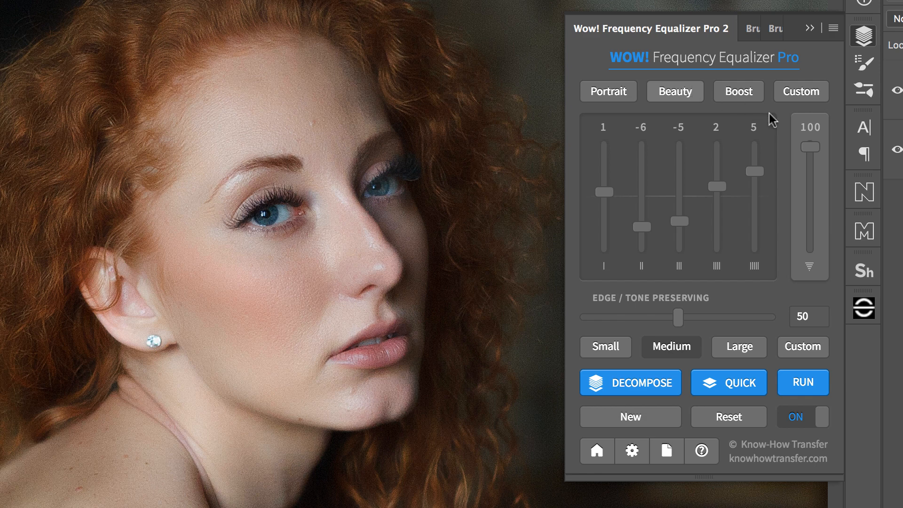
mouse_move(813, 150)
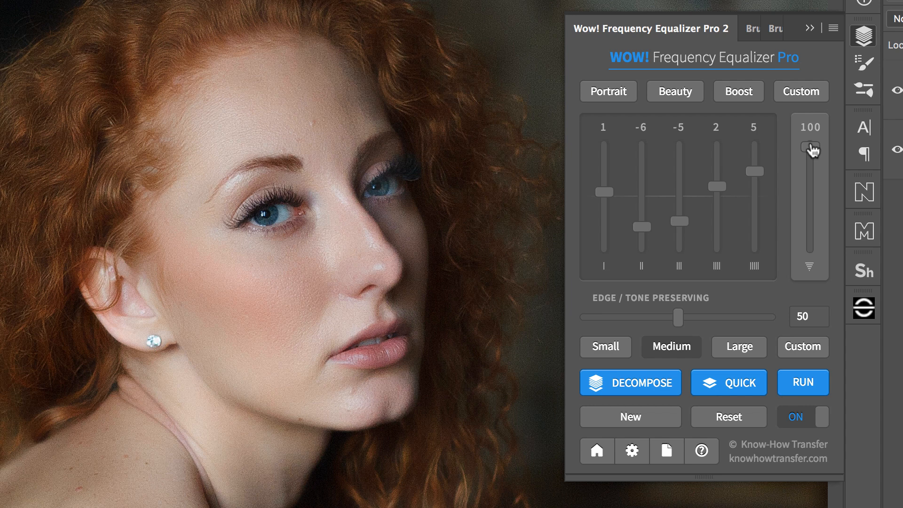
drag(810, 148, 811, 196)
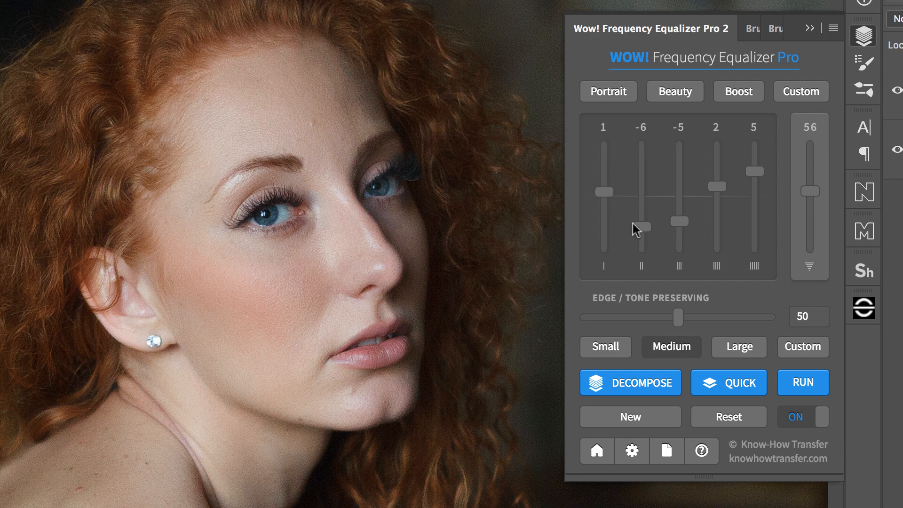
drag(640, 227, 640, 218)
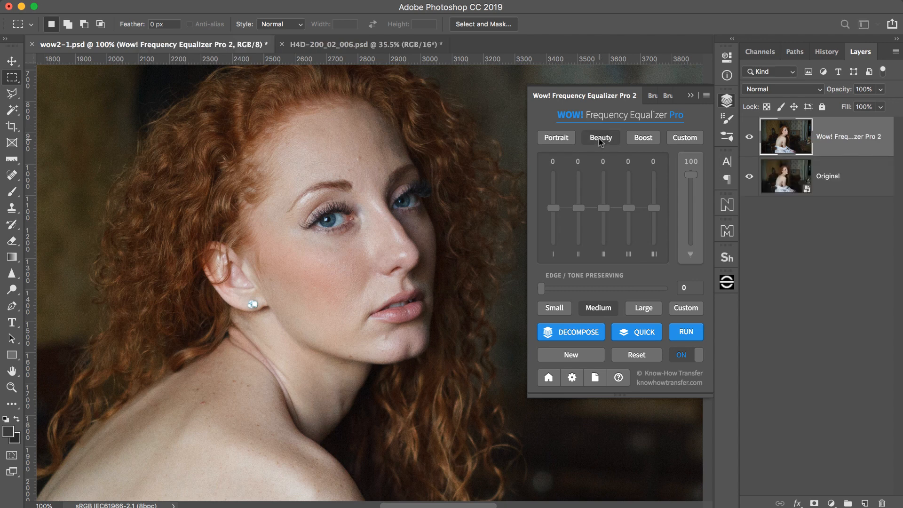
Reload the Beauty values, then raise band I to 4 and band V to 7
click(685, 332)
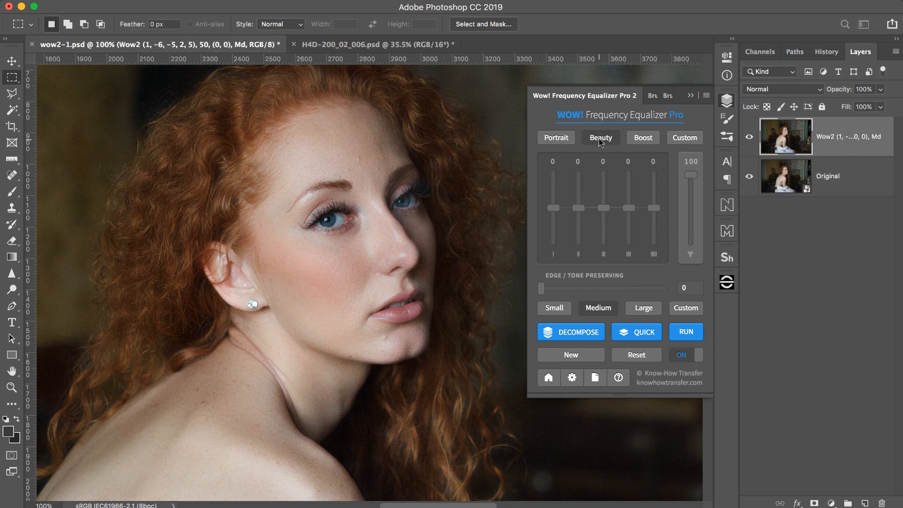
click(600, 138)
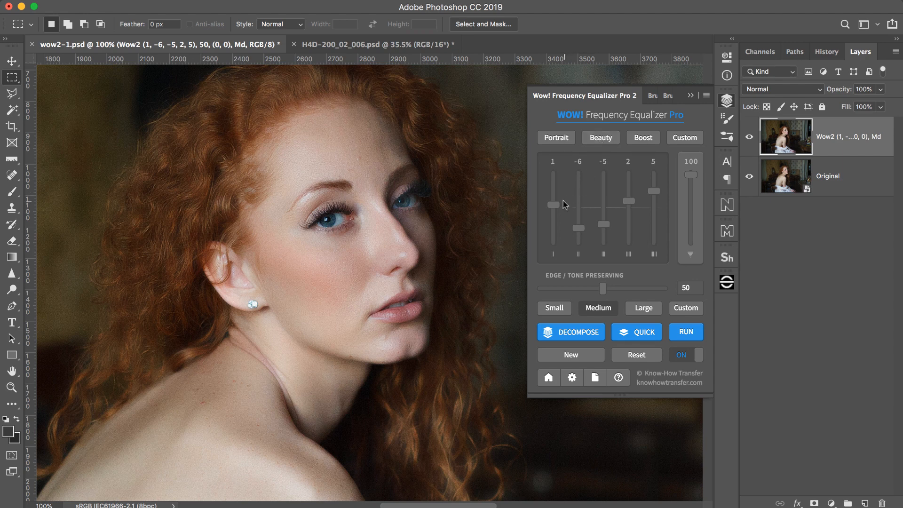
drag(554, 205, 555, 193)
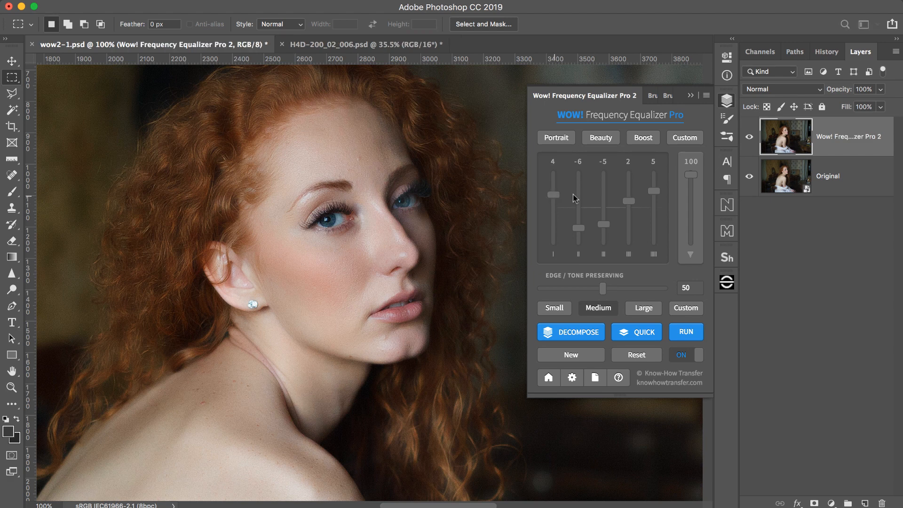
click(685, 332)
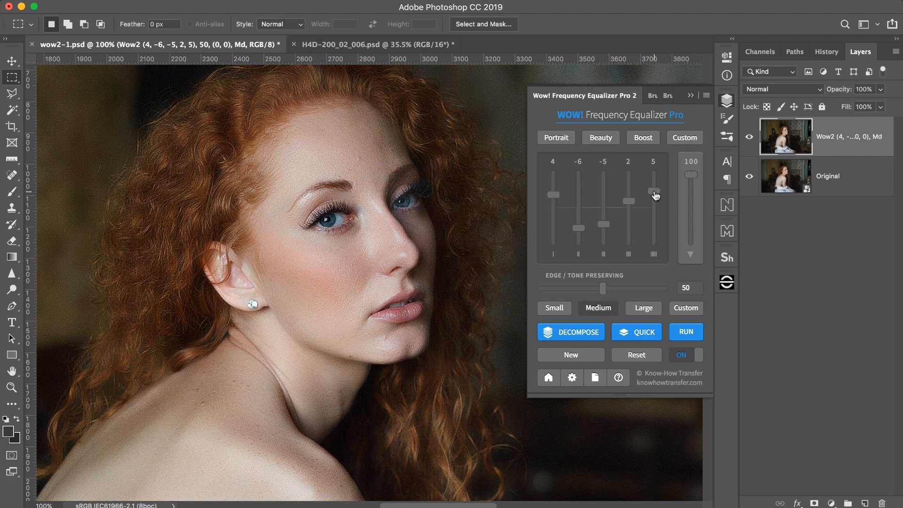
mouse_move(656, 195)
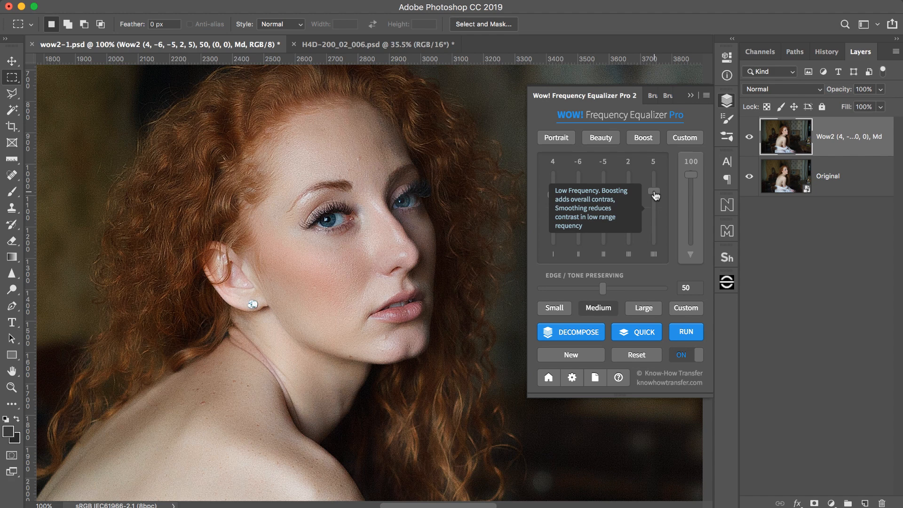
drag(656, 195, 656, 187)
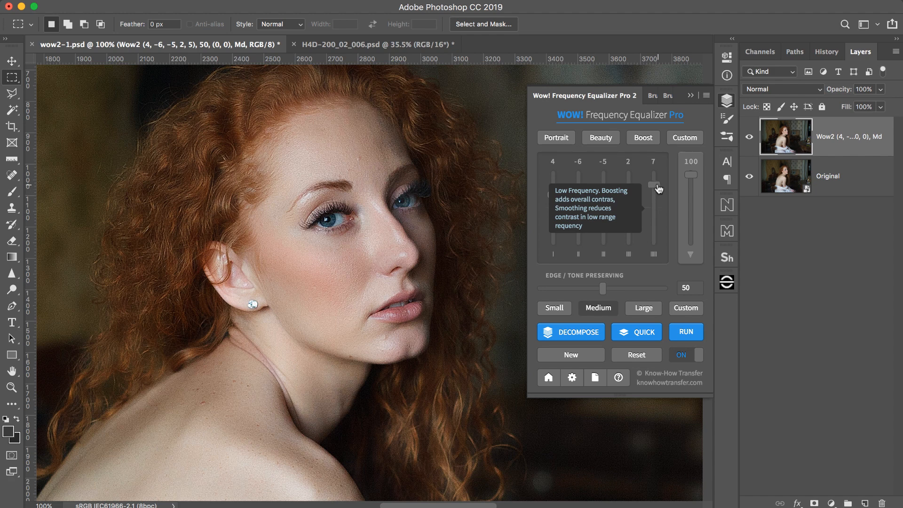